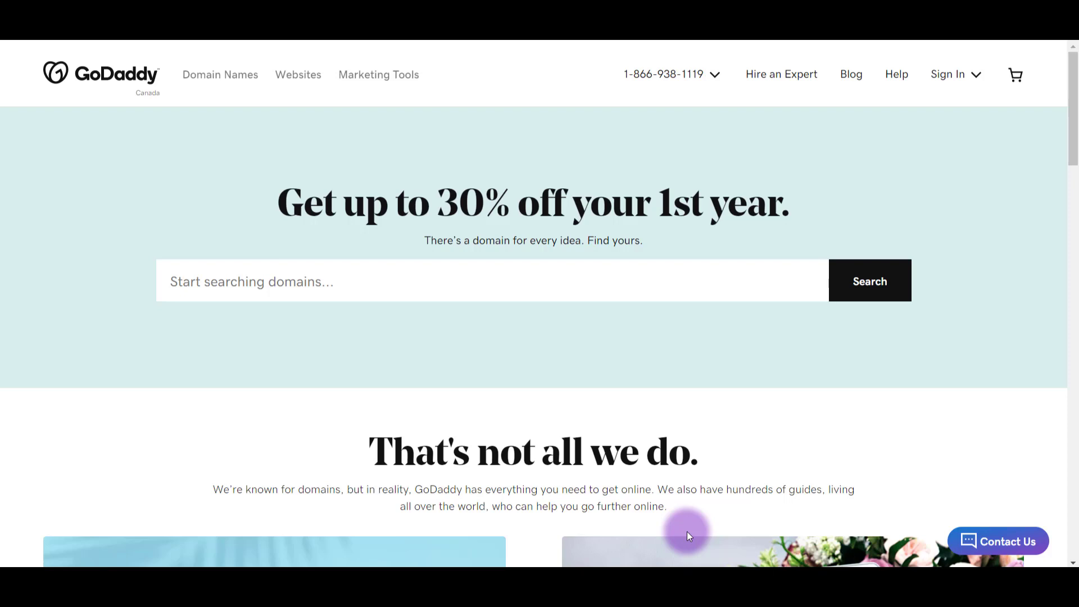
mouse_move(948, 74)
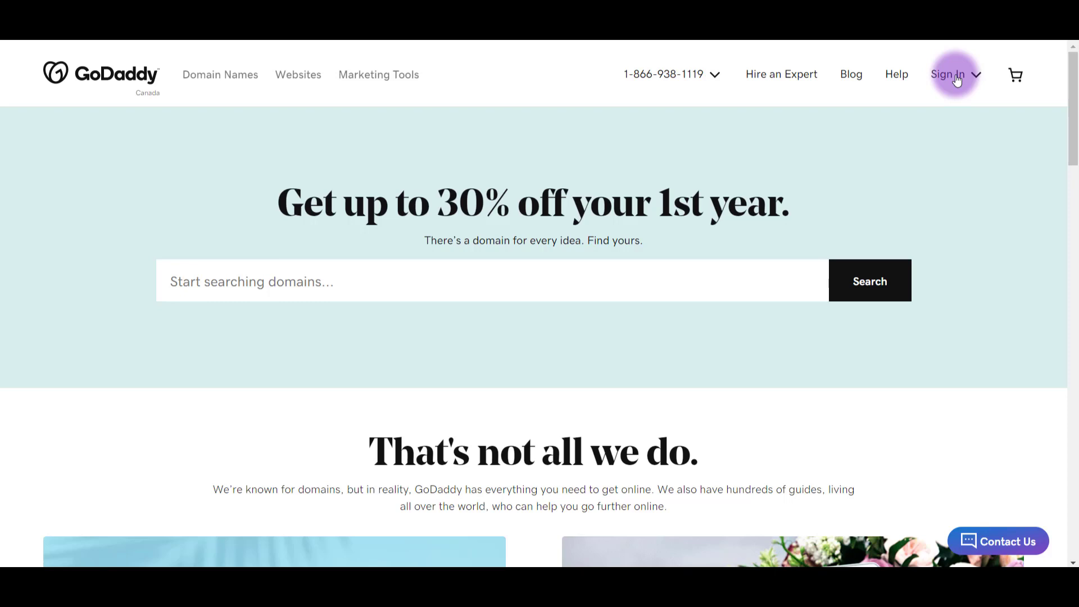
Open the header's Sign In dropdown to show the account options.
click(948, 74)
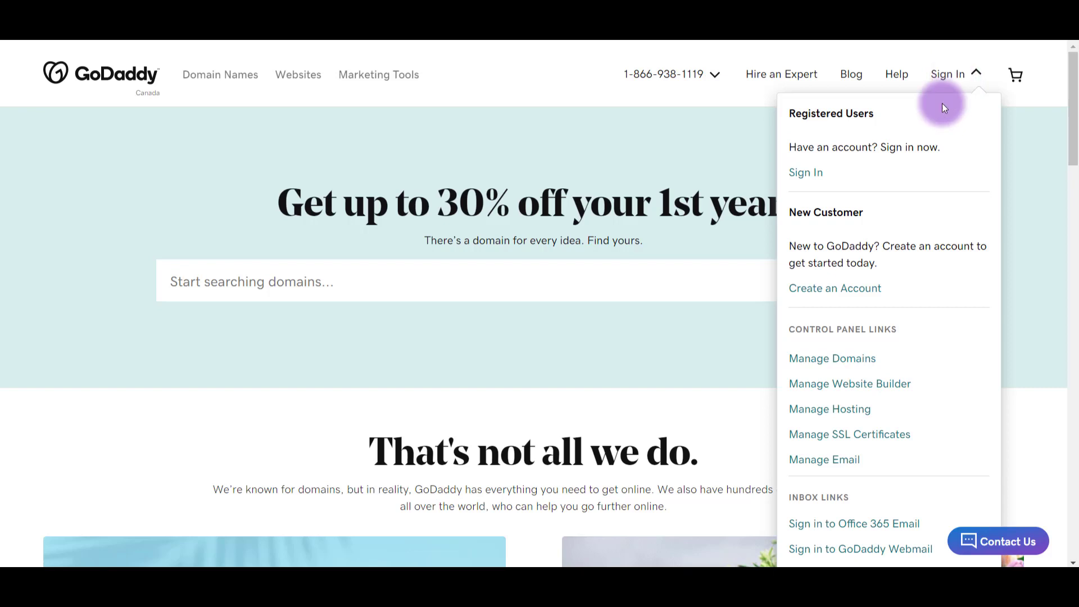
mouse_move(834, 288)
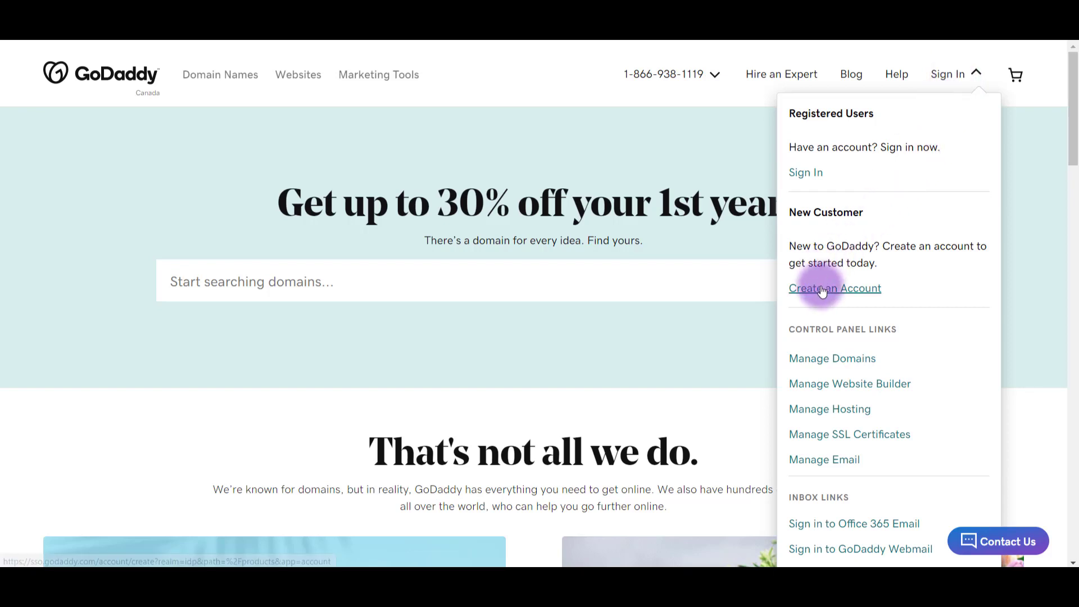
mouse_move(822, 288)
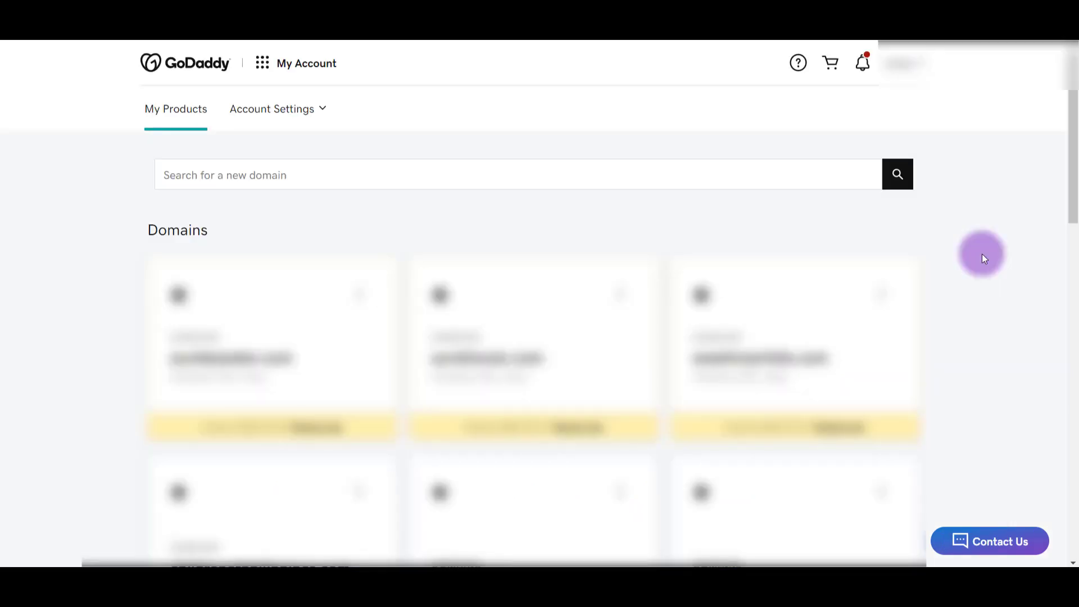
mouse_move(646, 175)
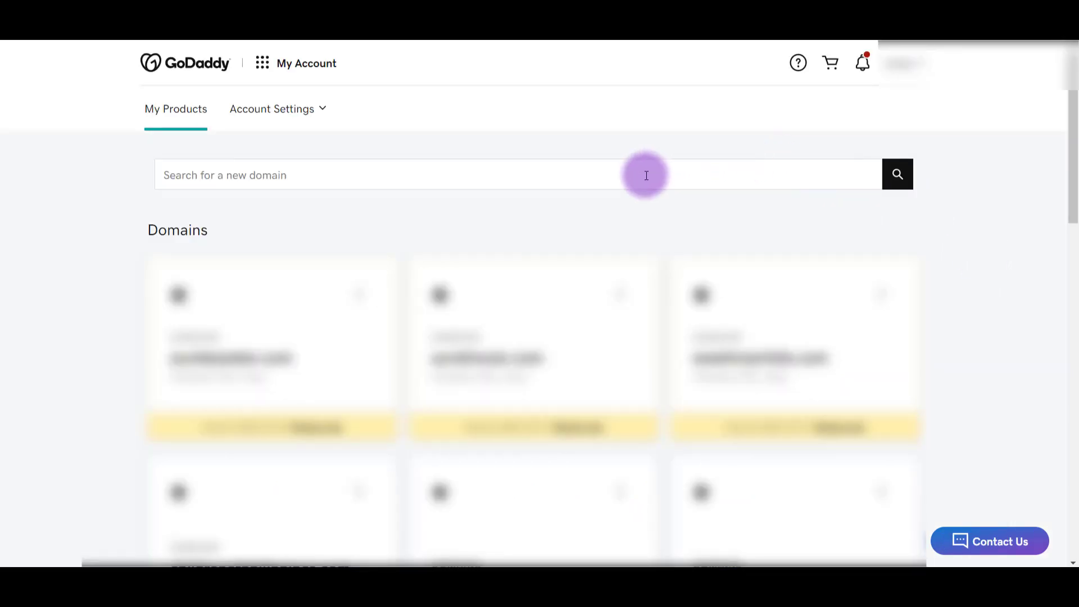
mouse_move(385, 190)
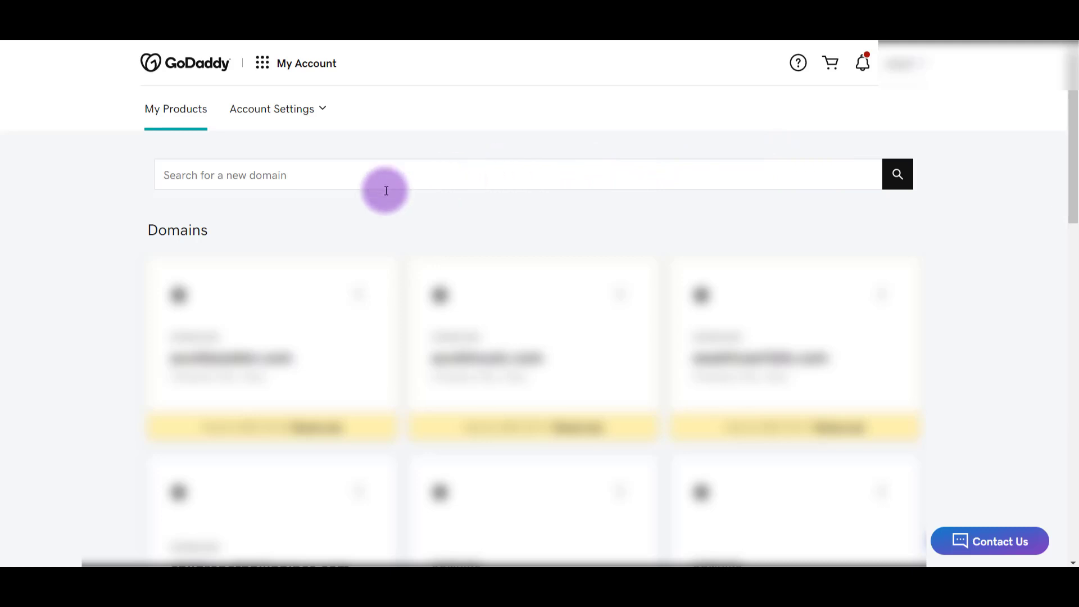
mouse_move(203, 176)
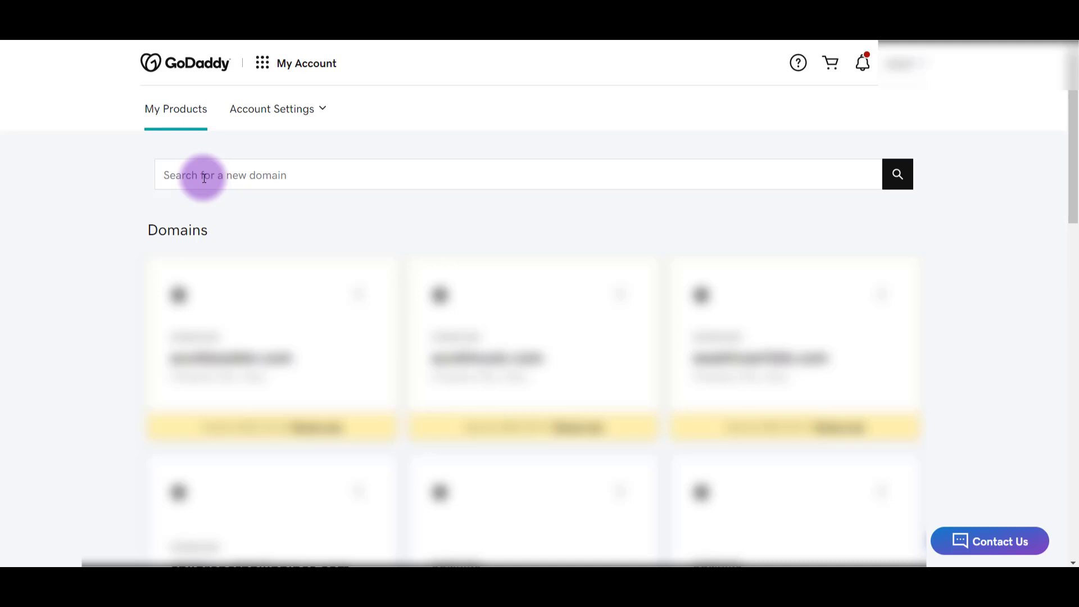
Enter 'essetinomedia' in the new-domain search field.
text(essetinomedia)
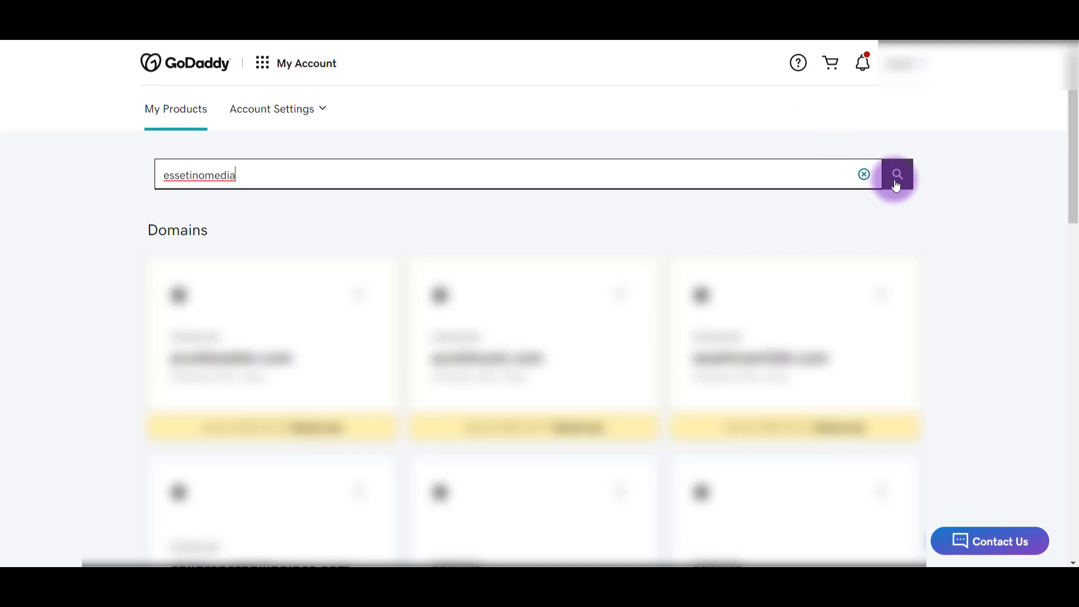
Search and add essetinomedia.com, essetino.com and theprofitablechannel.com to the cart.
click(897, 174)
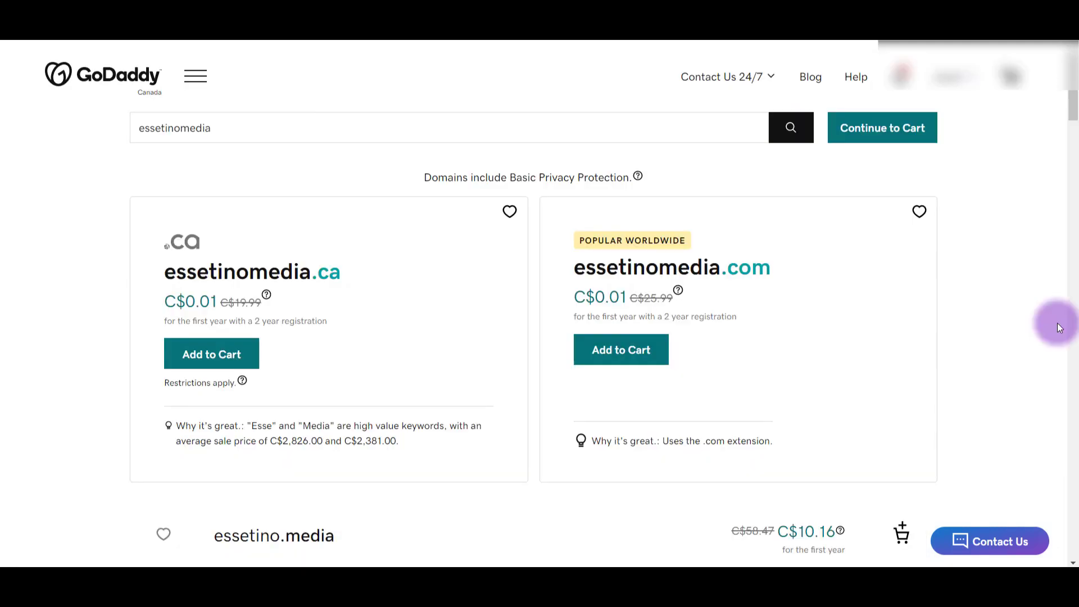
mouse_move(595, 271)
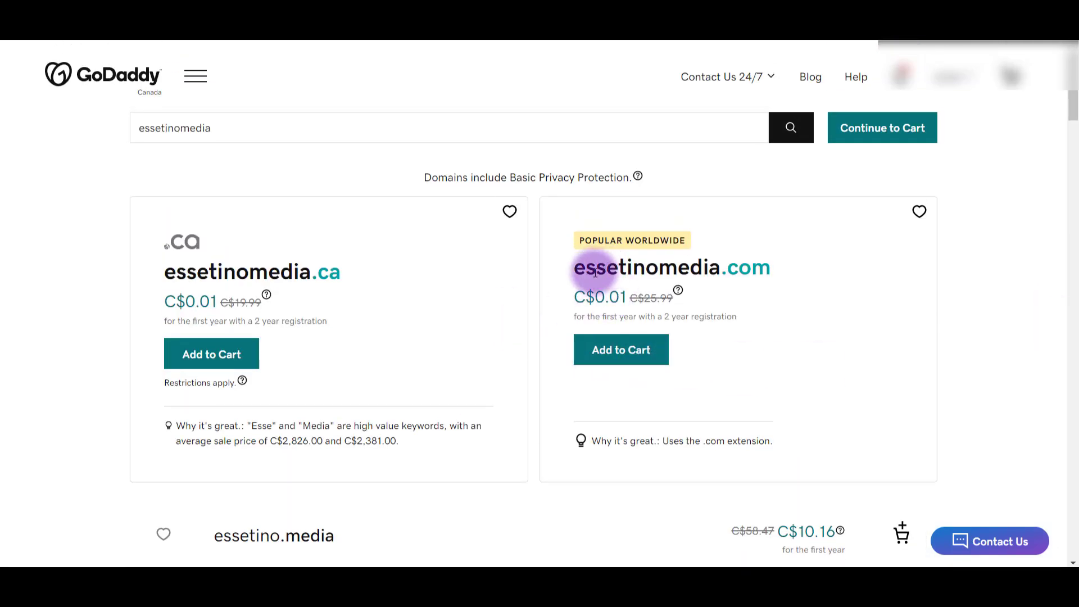
mouse_move(619, 349)
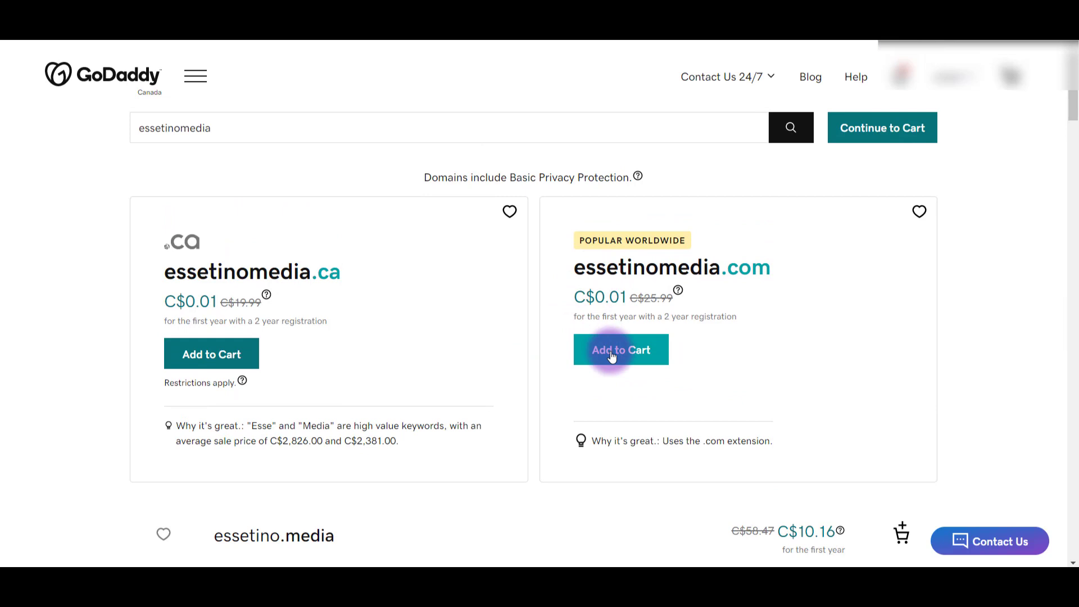
click(620, 350)
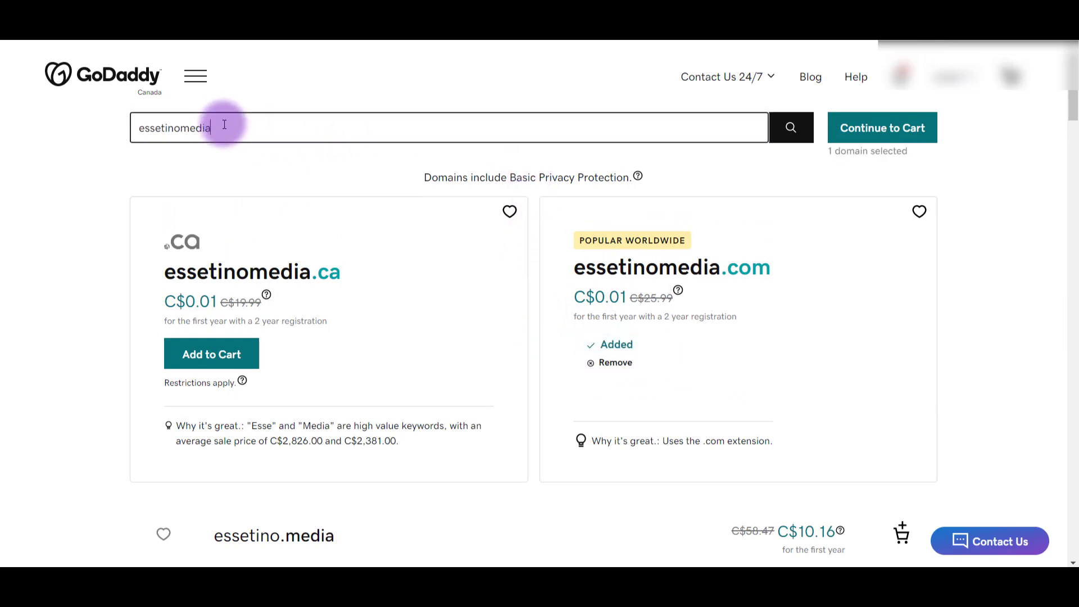
key(Backspace)
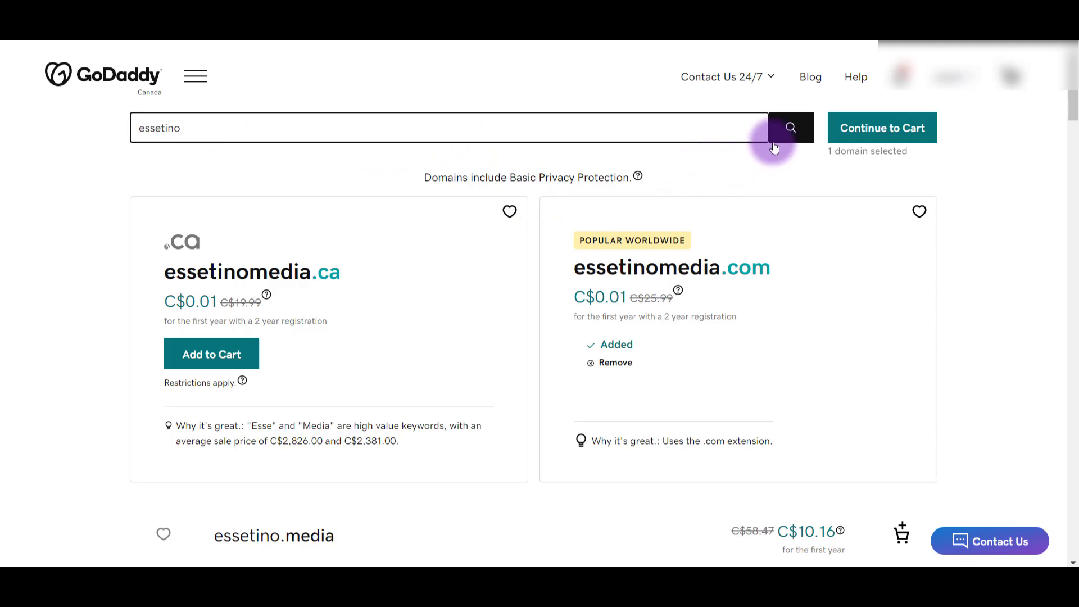
click(790, 129)
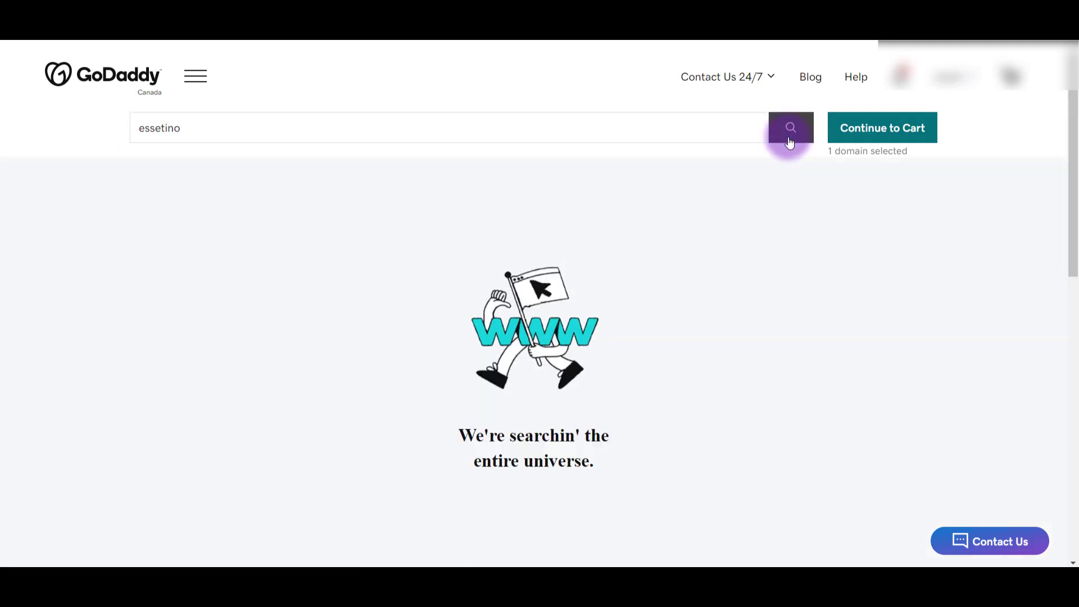
click(790, 128)
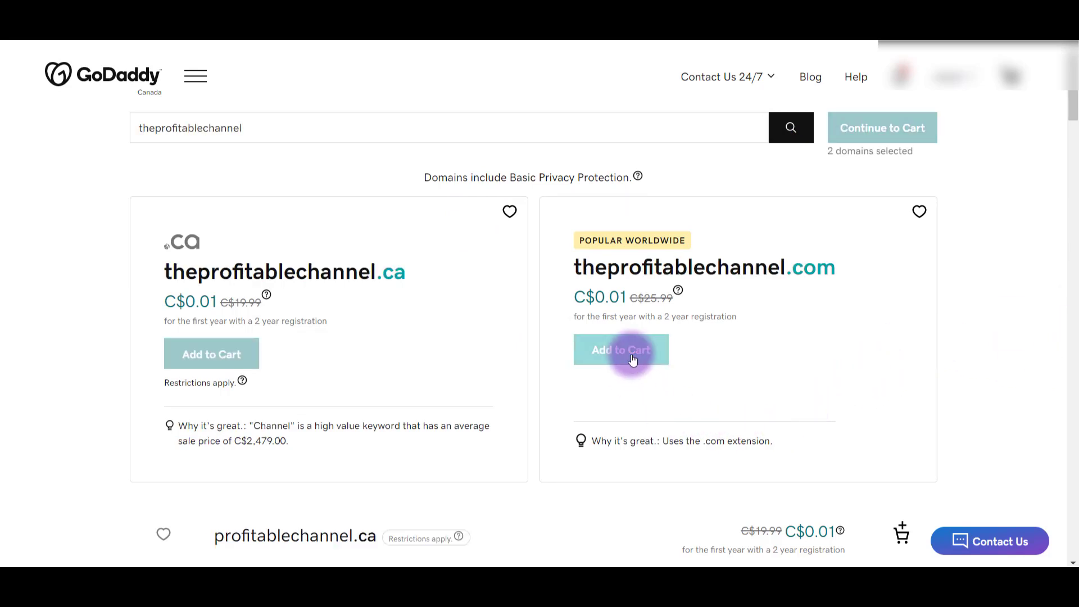
click(620, 350)
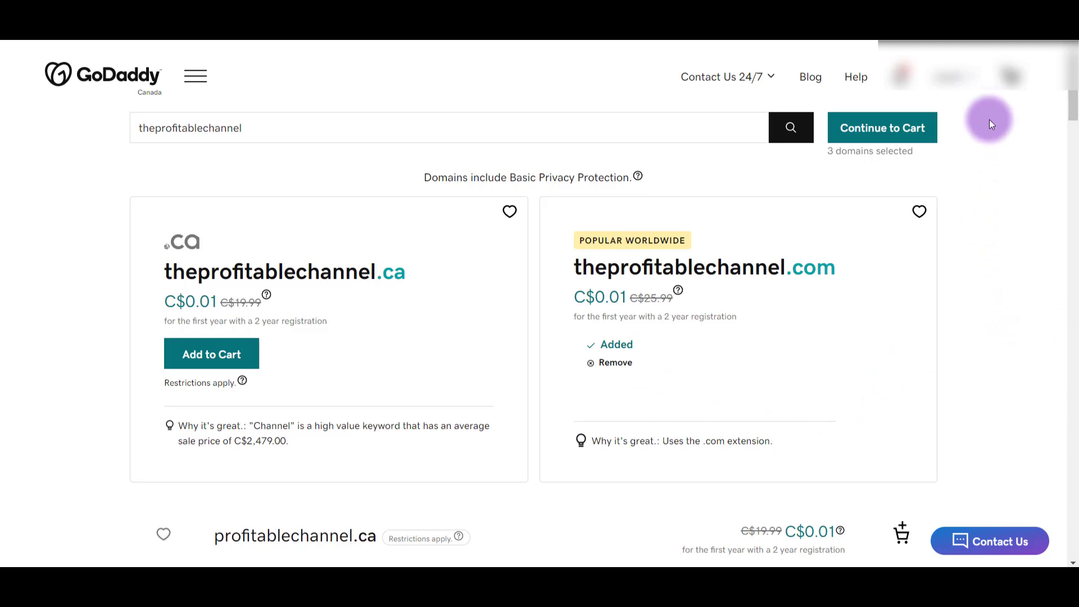
Decline the free website offer, keep email on No Thanks, and proceed to the cart.
click(883, 128)
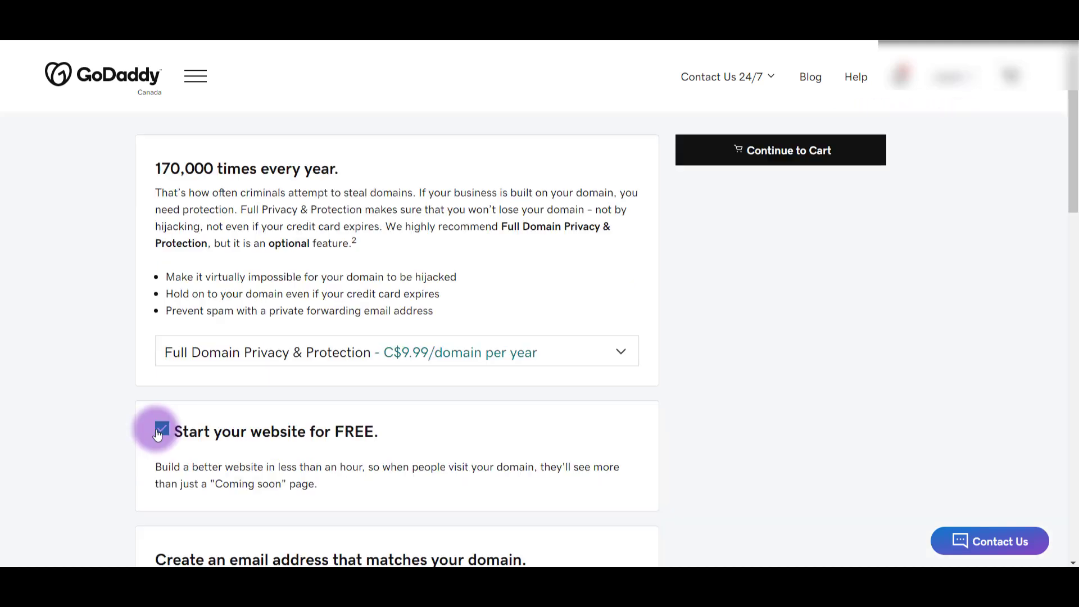
click(161, 431)
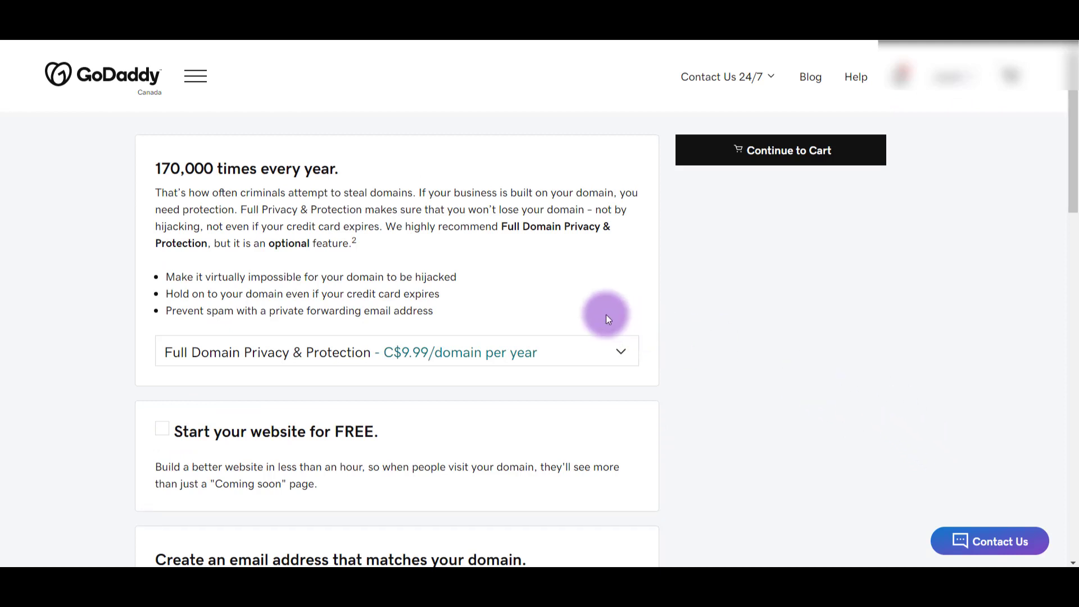
mouse_move(251, 358)
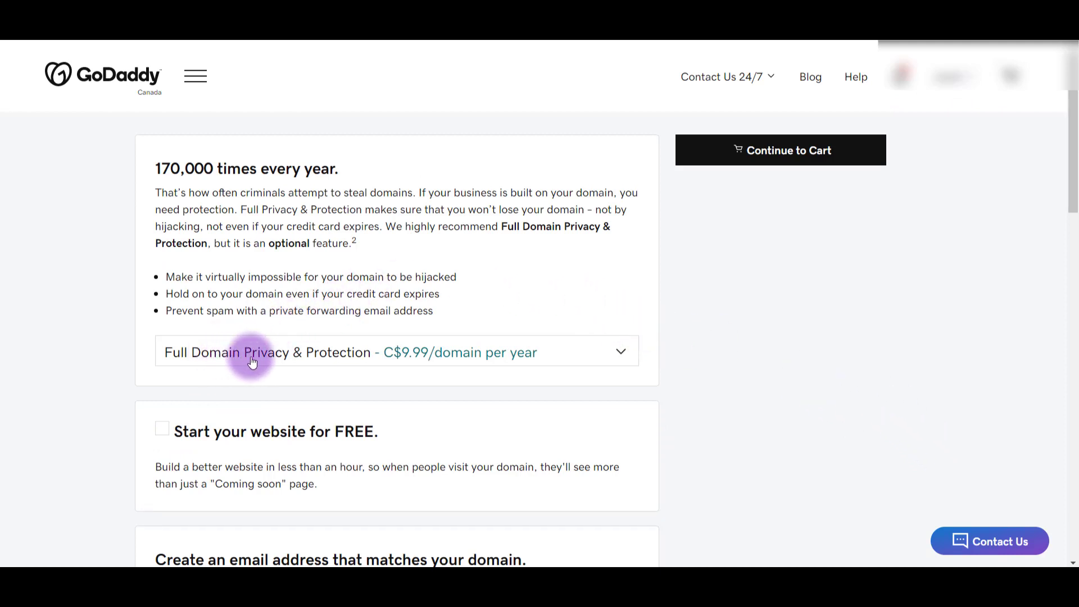
mouse_move(794, 384)
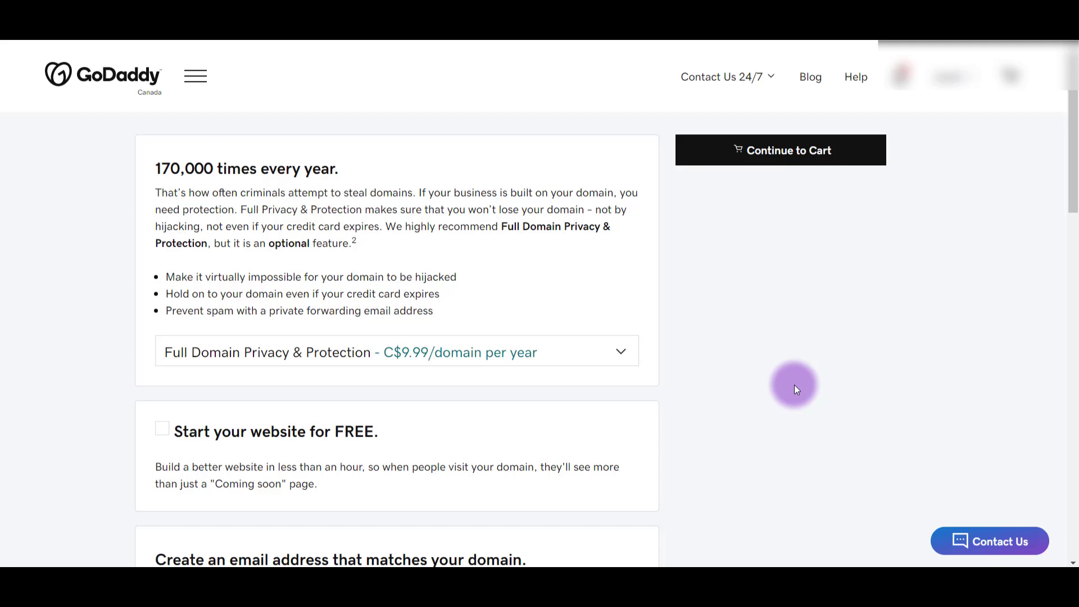
scroll(down, 3)
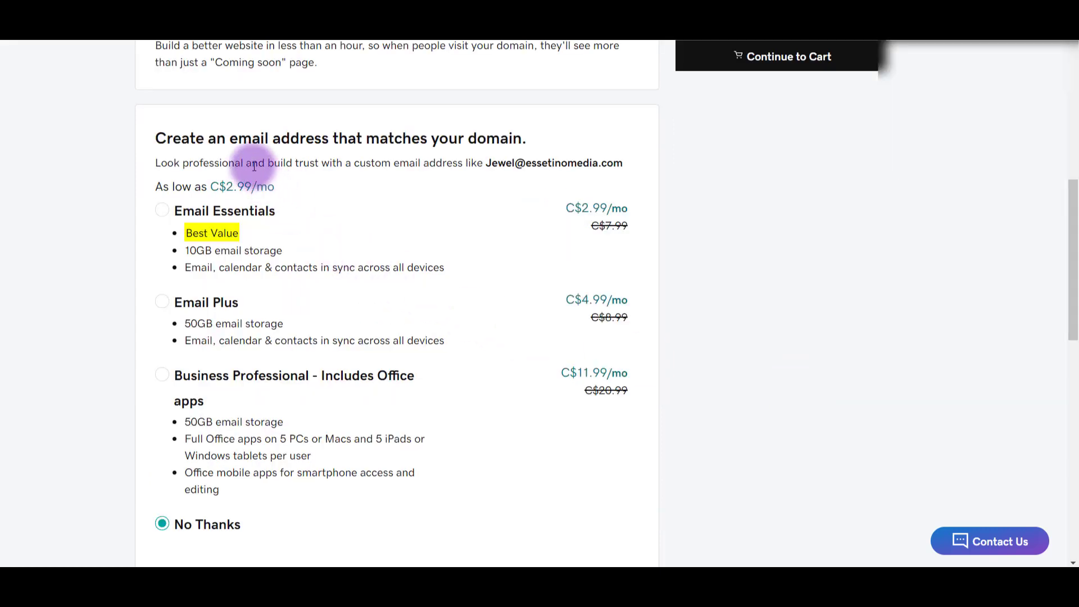
mouse_move(327, 509)
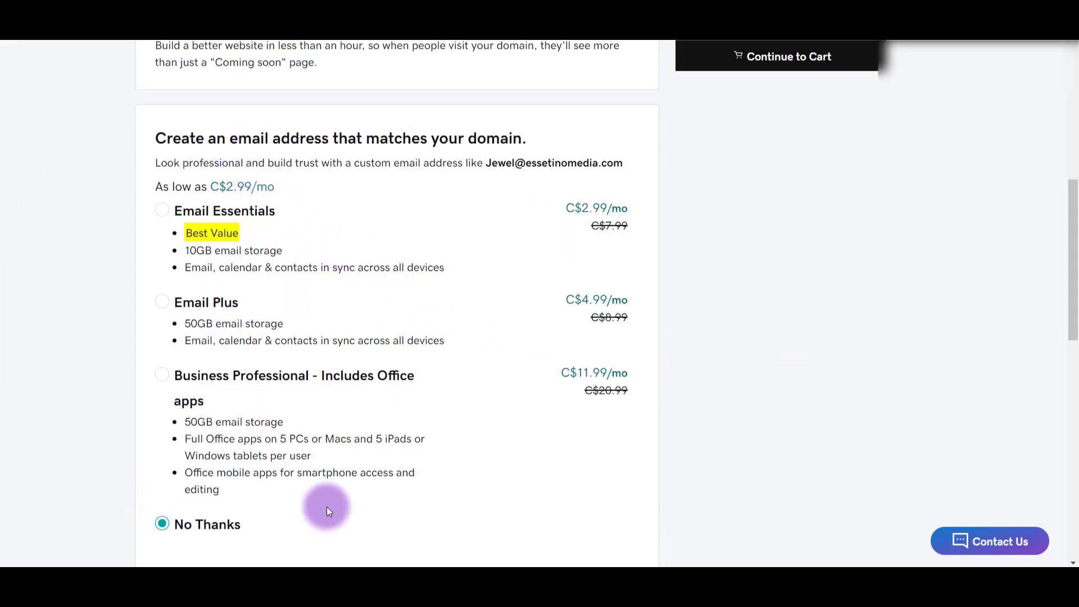
scroll(up, 3)
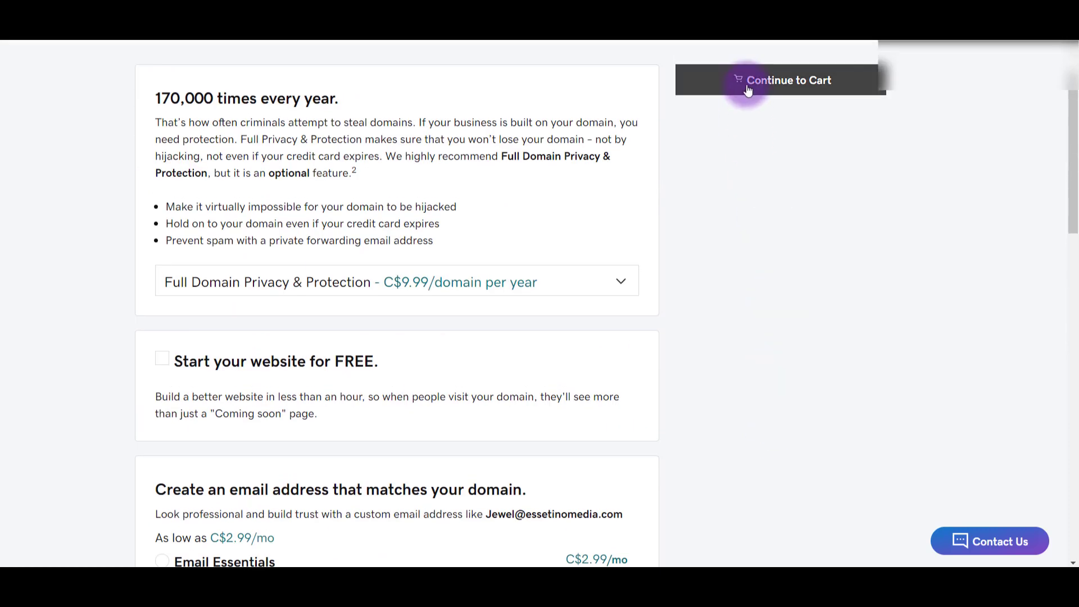
click(788, 80)
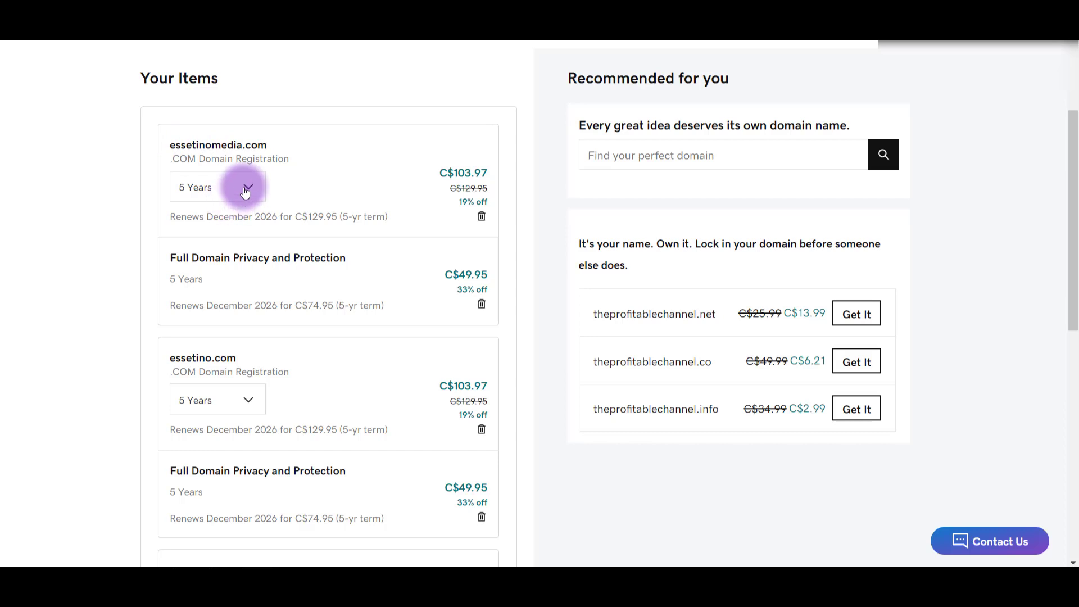
Change essetinomedia.com's registration term from 5 years to 1 year, giving a C$77.94 subtotal.
click(217, 187)
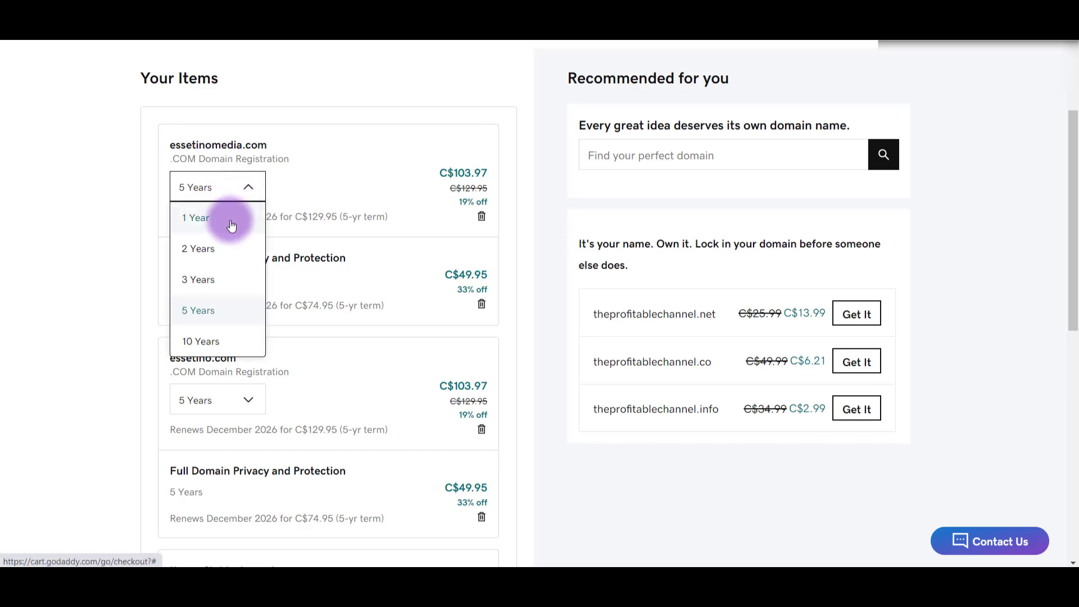
click(195, 217)
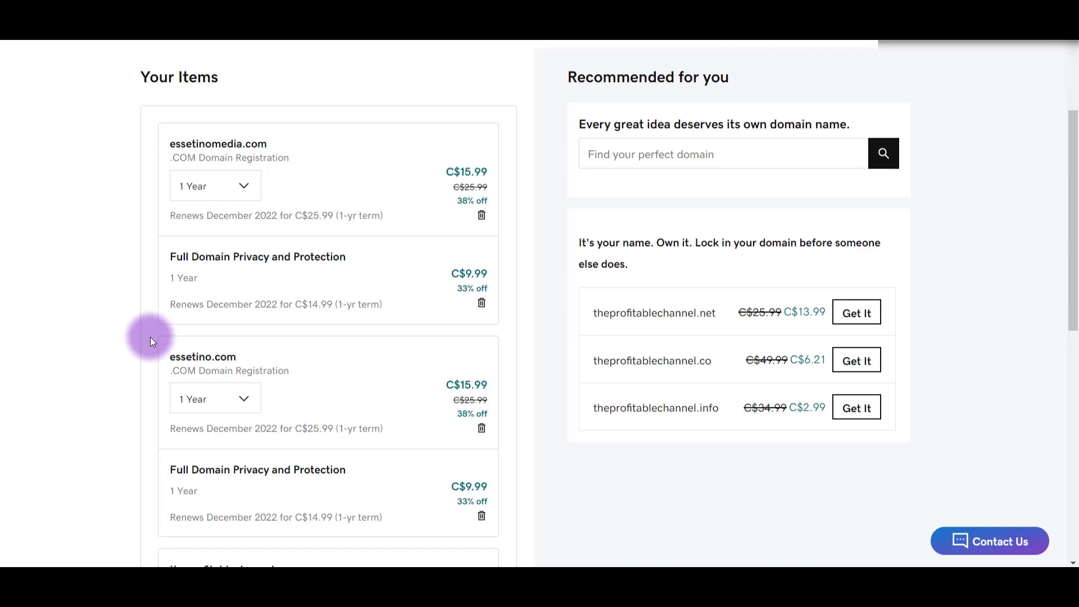
scroll(down, 3)
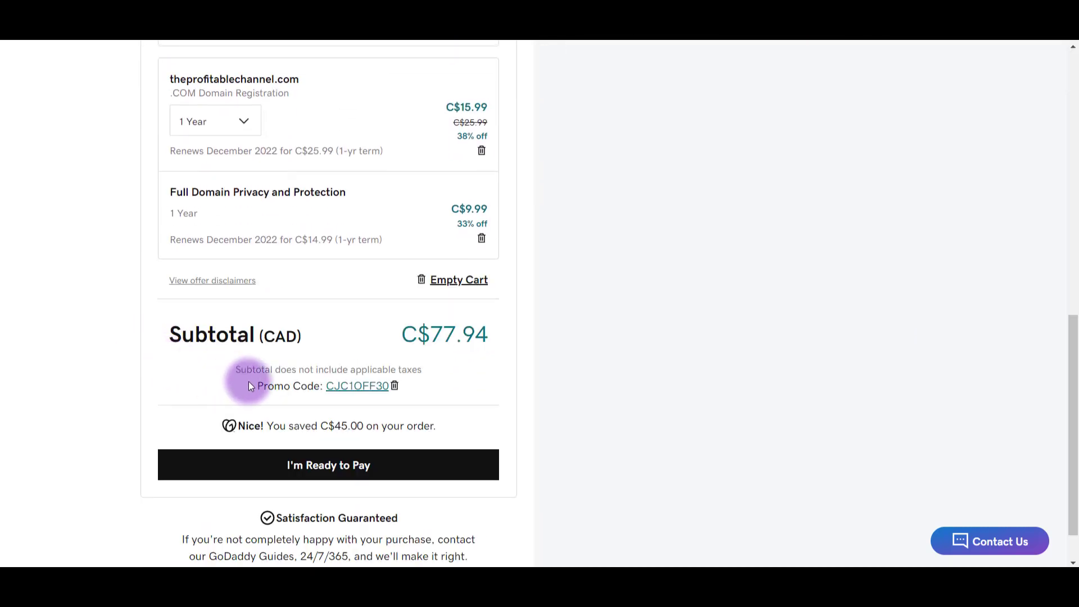
mouse_move(228, 472)
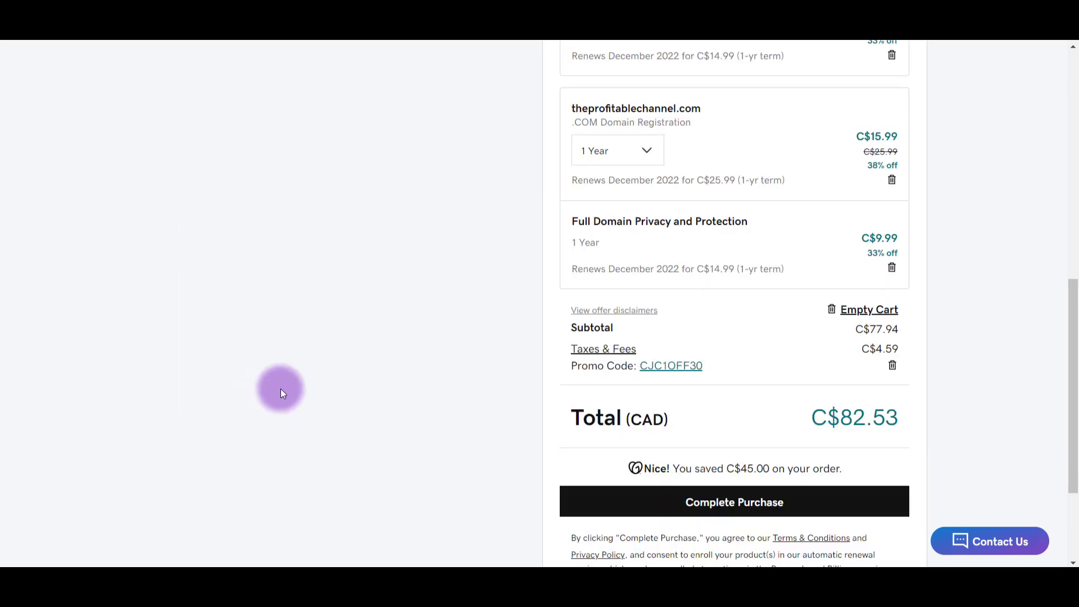
mouse_move(638, 502)
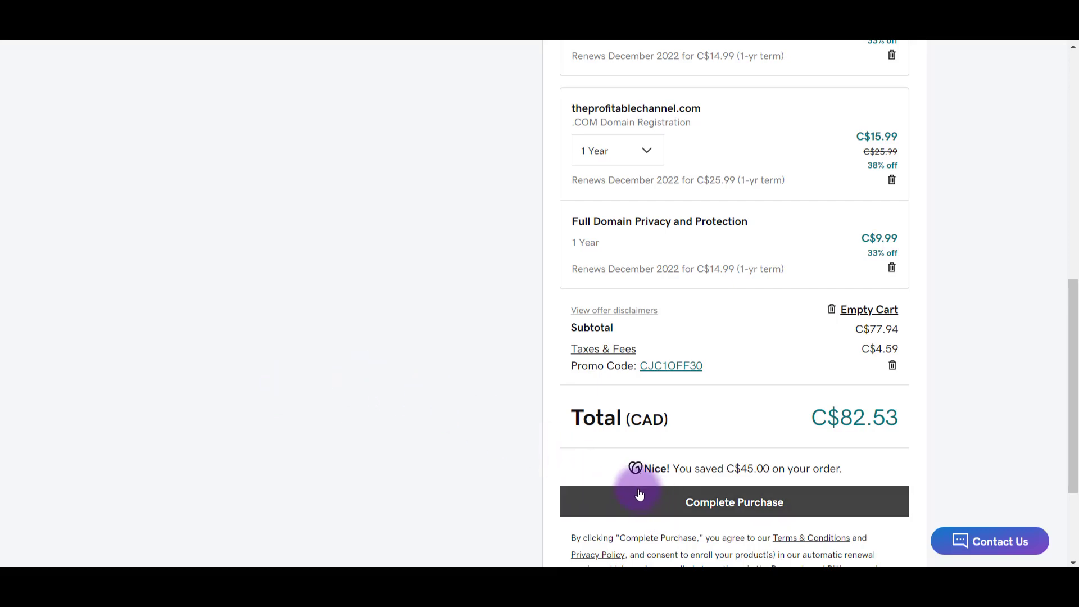
Complete the C$82.53 purchase and dismiss the 'Thank you for your order' popup.
click(733, 502)
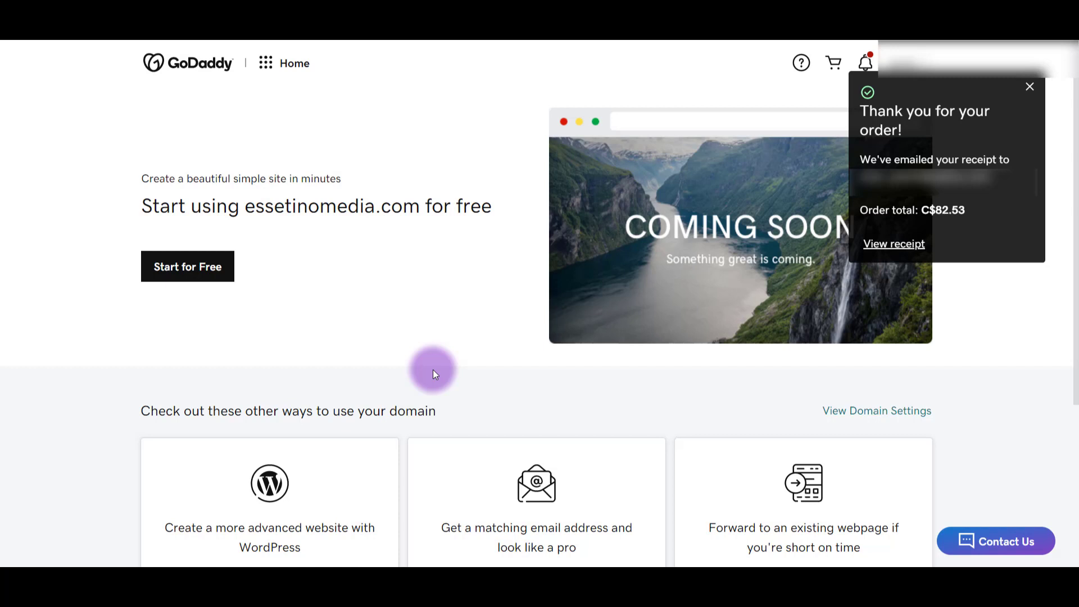
click(1030, 85)
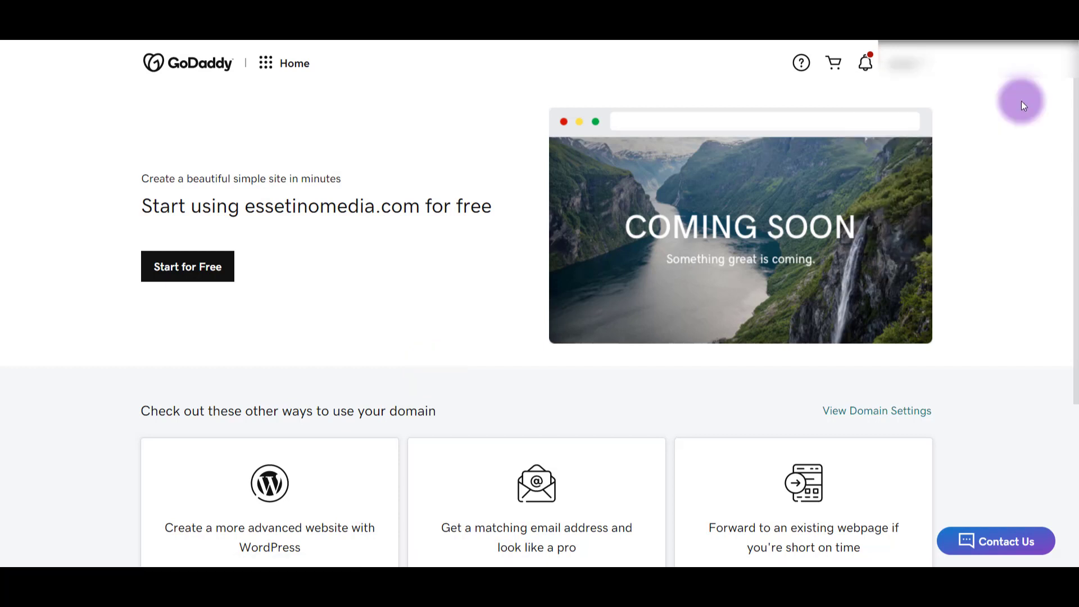